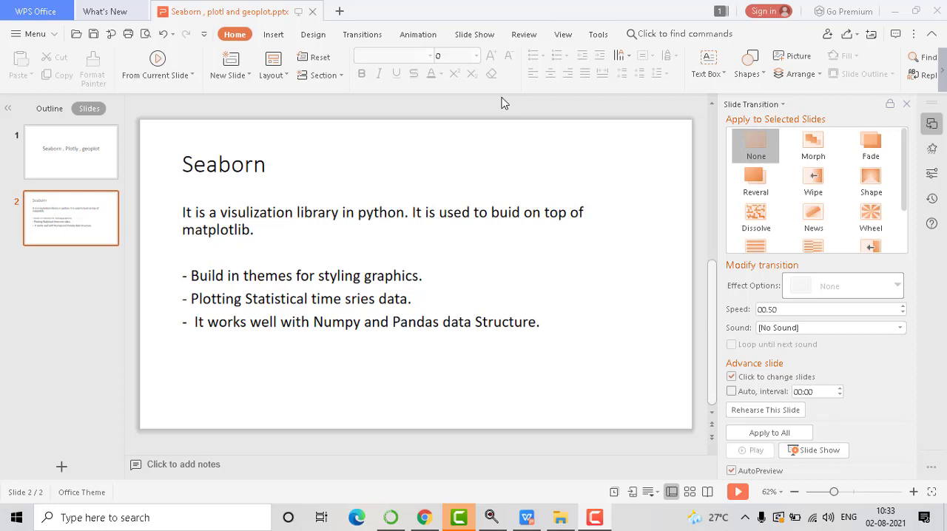
mouse_move(249, 198)
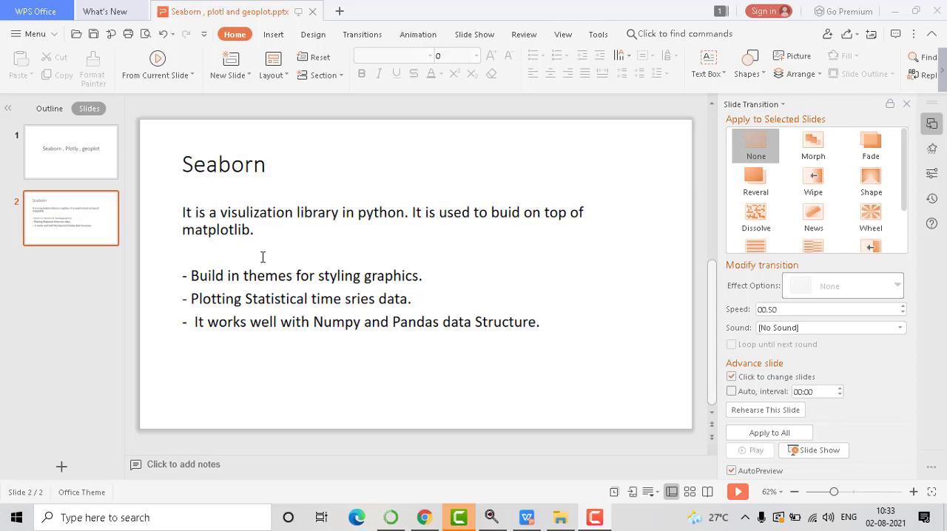
mouse_move(392, 256)
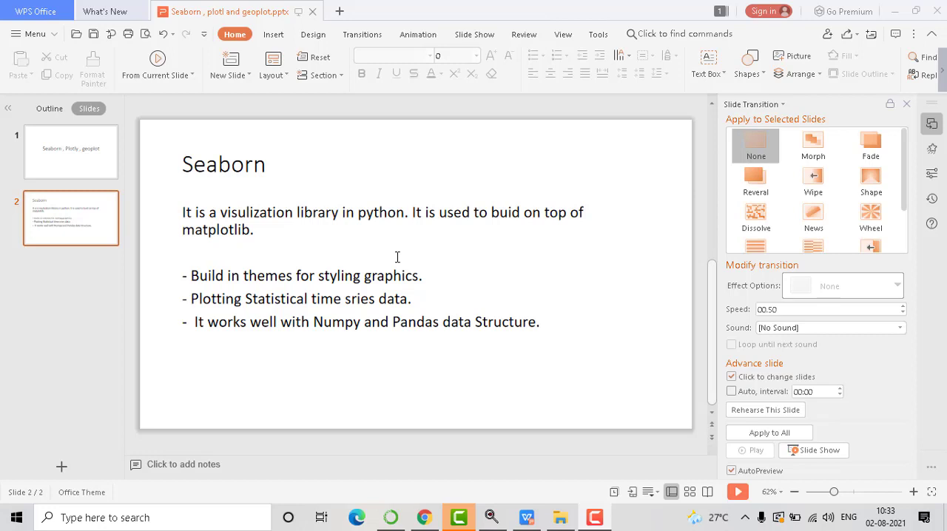
mouse_move(363, 247)
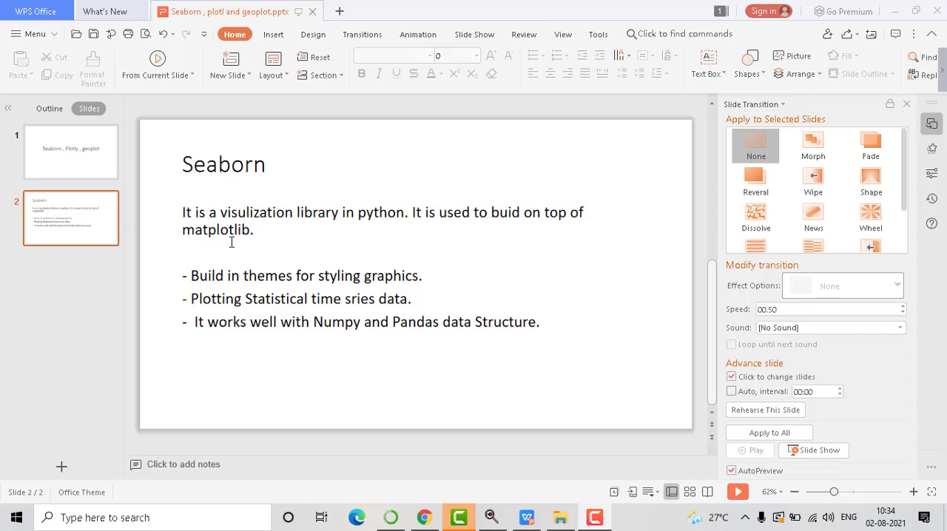
mouse_move(278, 267)
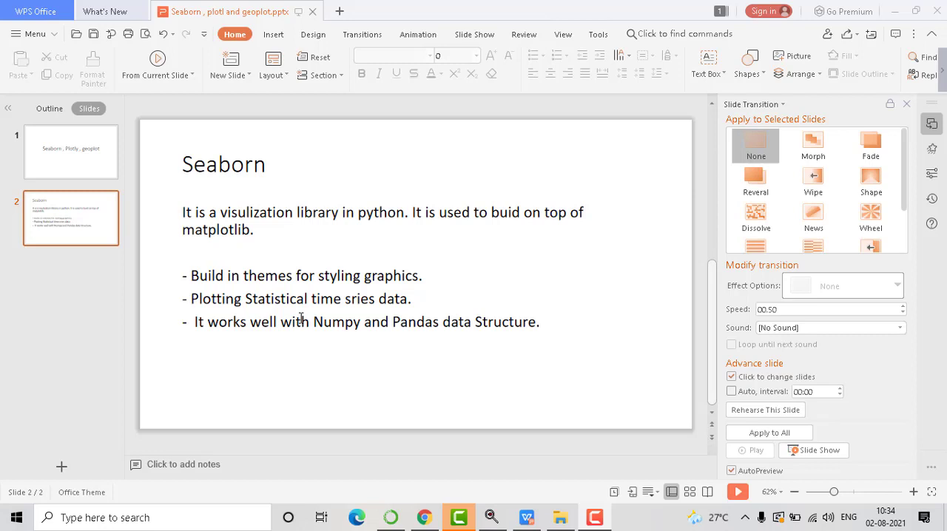
mouse_move(350, 287)
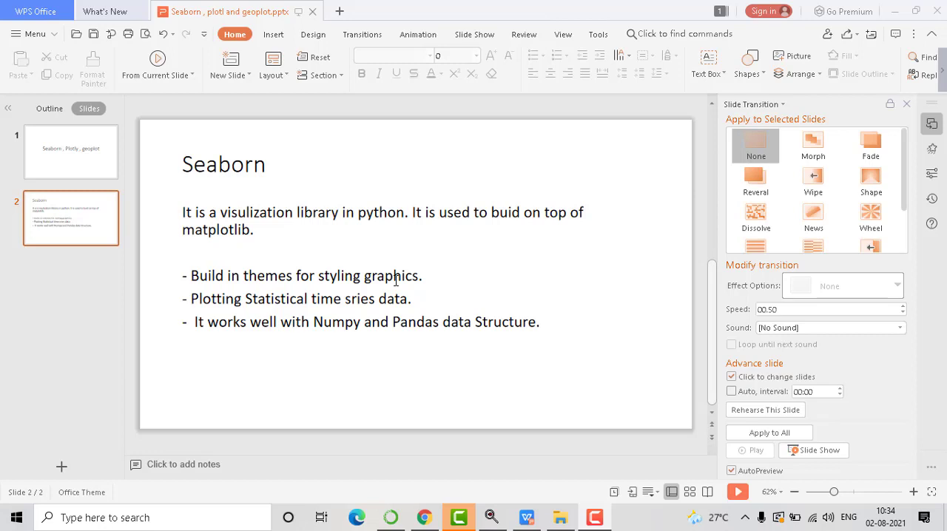
mouse_move(399, 331)
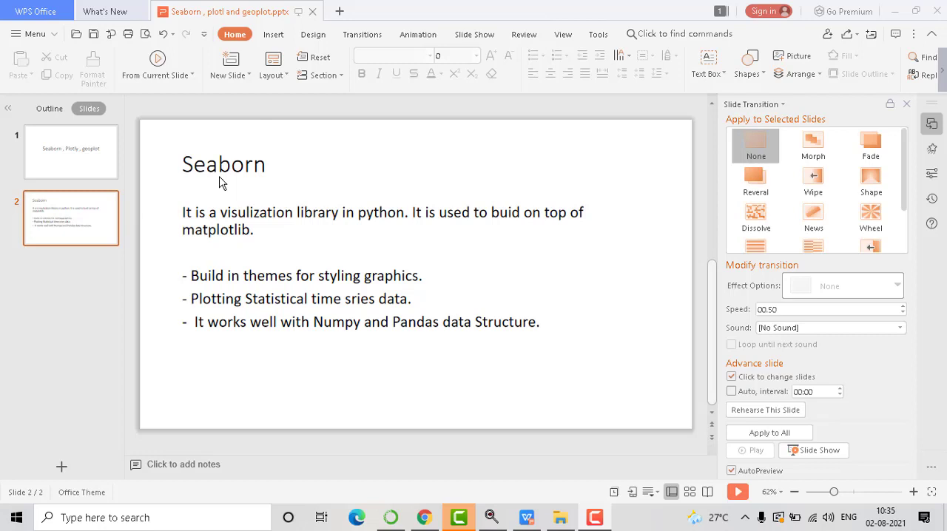
mouse_move(217, 293)
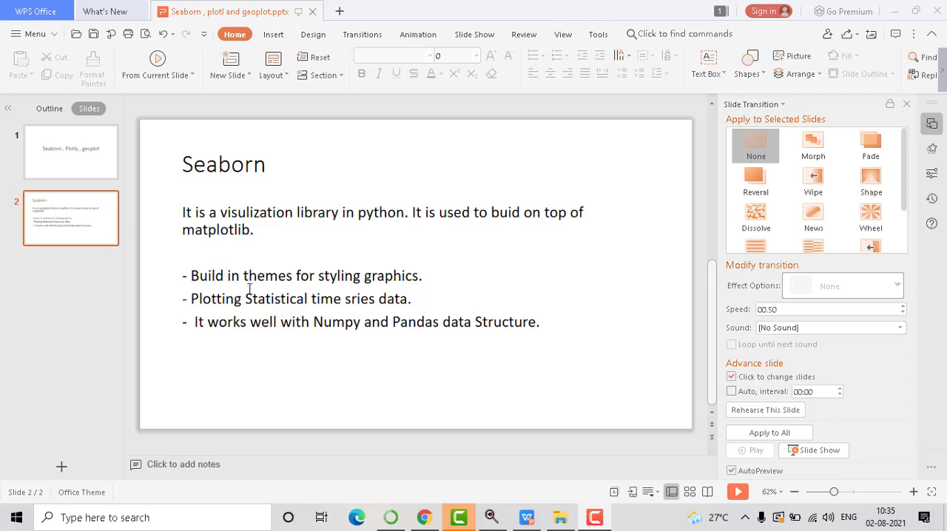
mouse_move(228, 260)
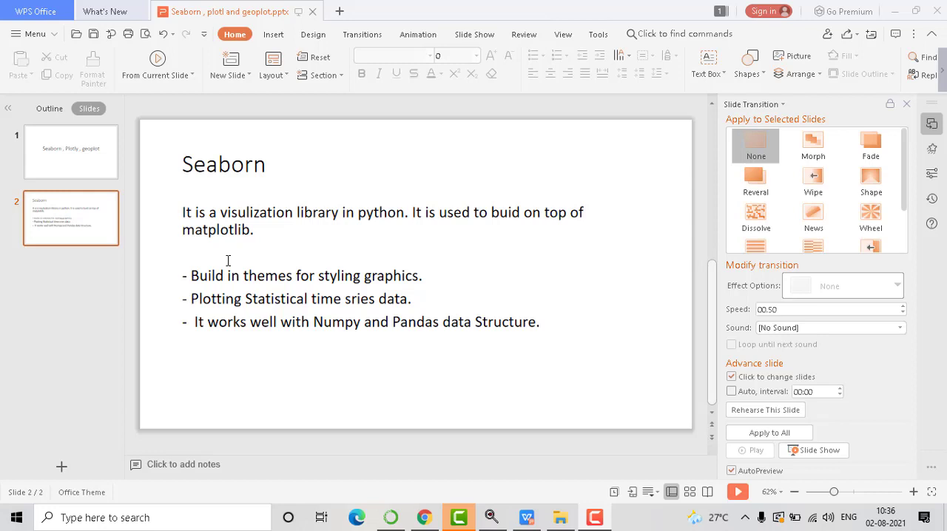
mouse_move(367, 286)
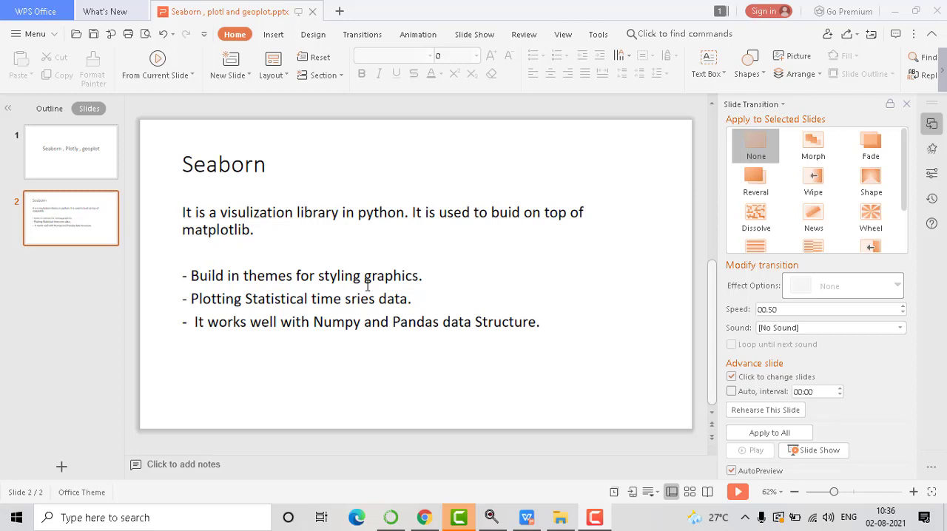
mouse_move(367, 275)
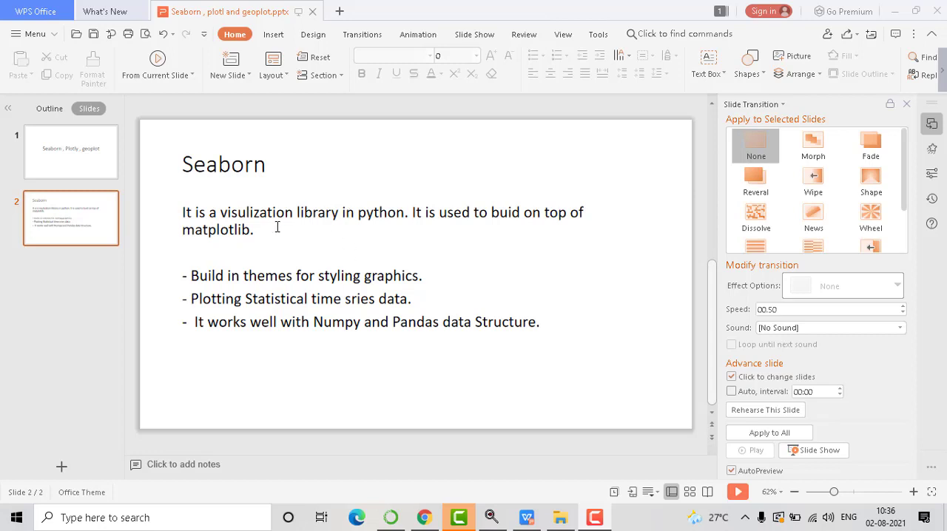
mouse_move(441, 271)
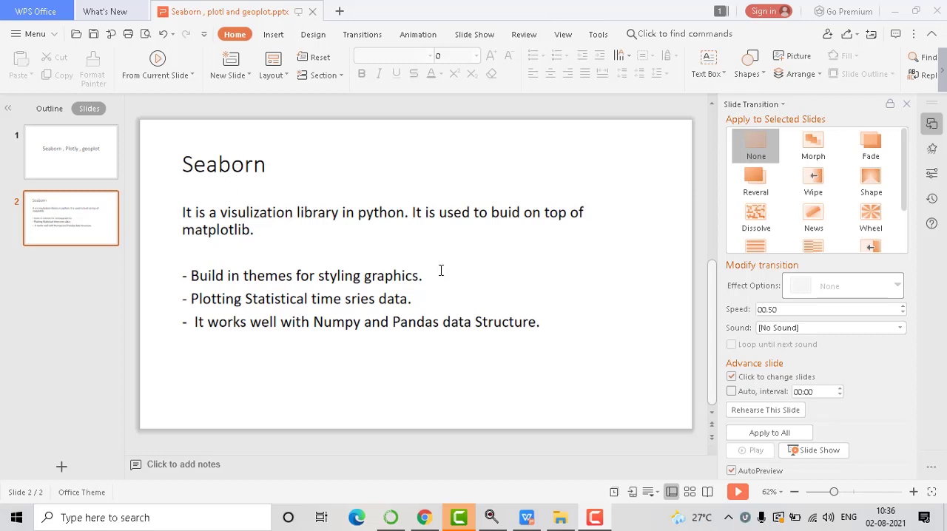
mouse_move(220, 140)
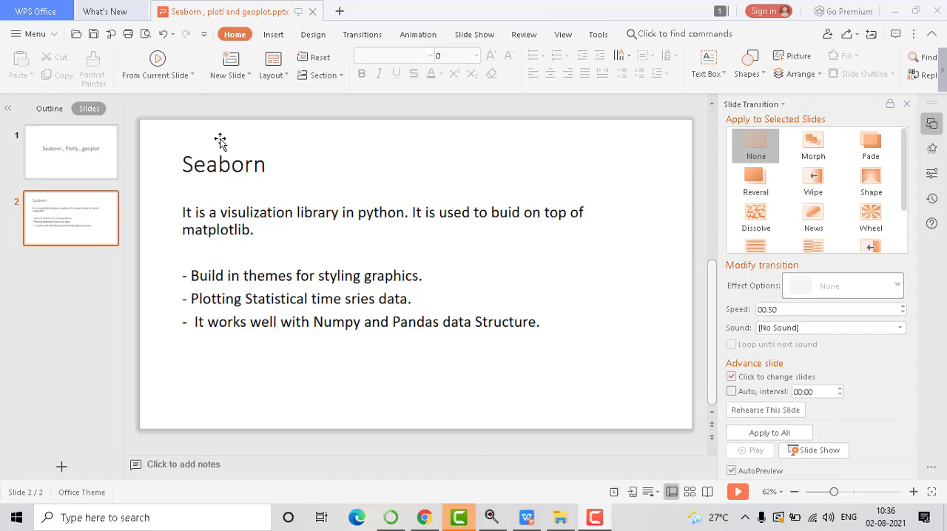
mouse_move(266, 361)
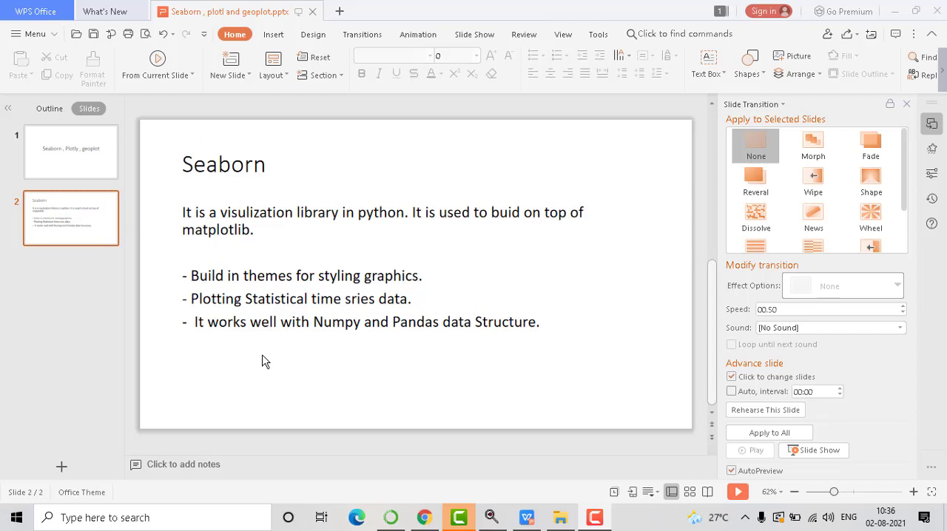
mouse_move(302, 368)
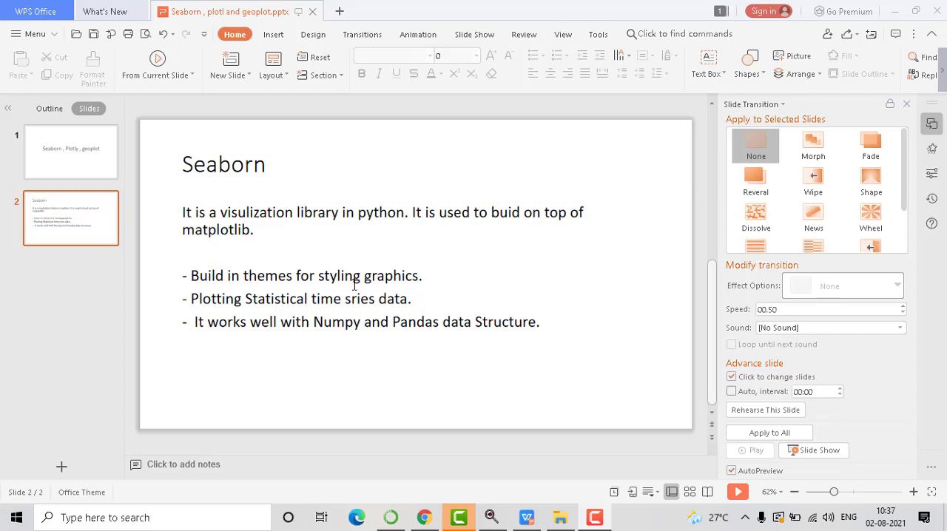
mouse_move(205, 349)
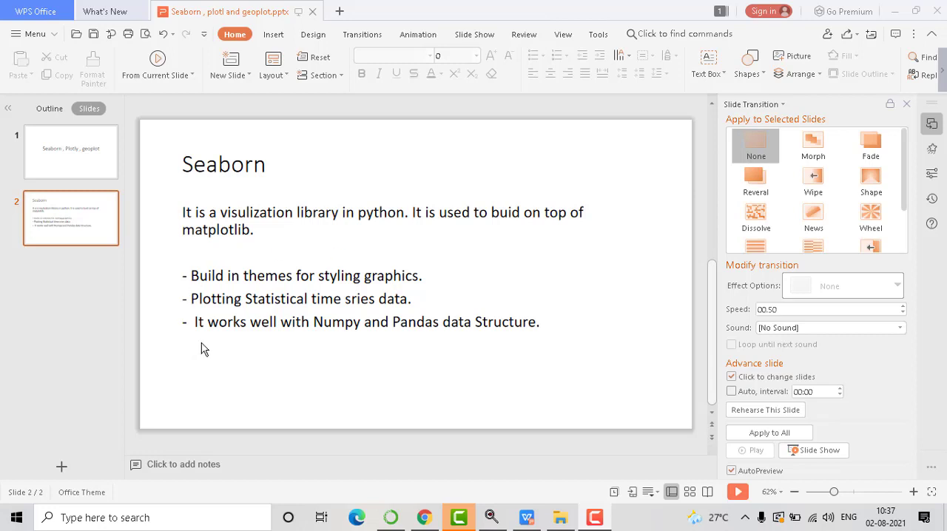
mouse_move(358, 306)
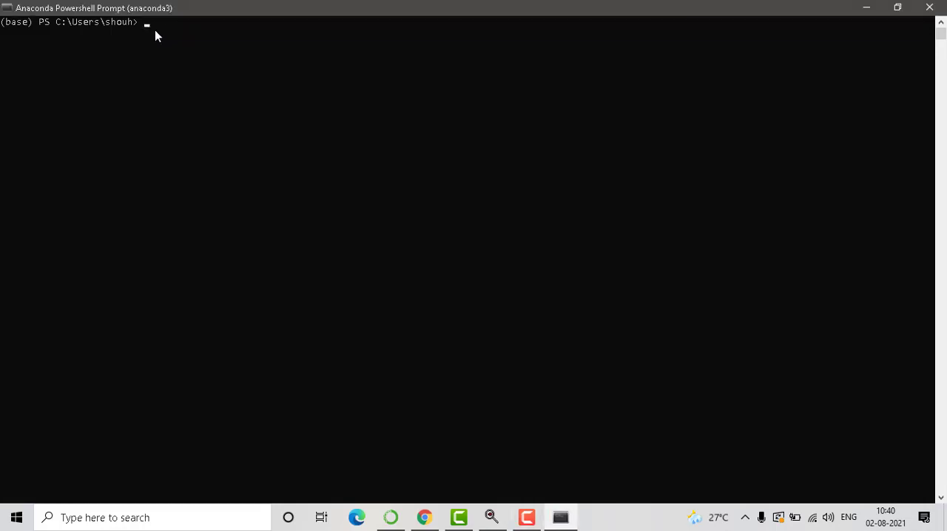
Enter pip install seaborn at the Anaconda Powershell prompt, fixing a stray letter first
type("p")
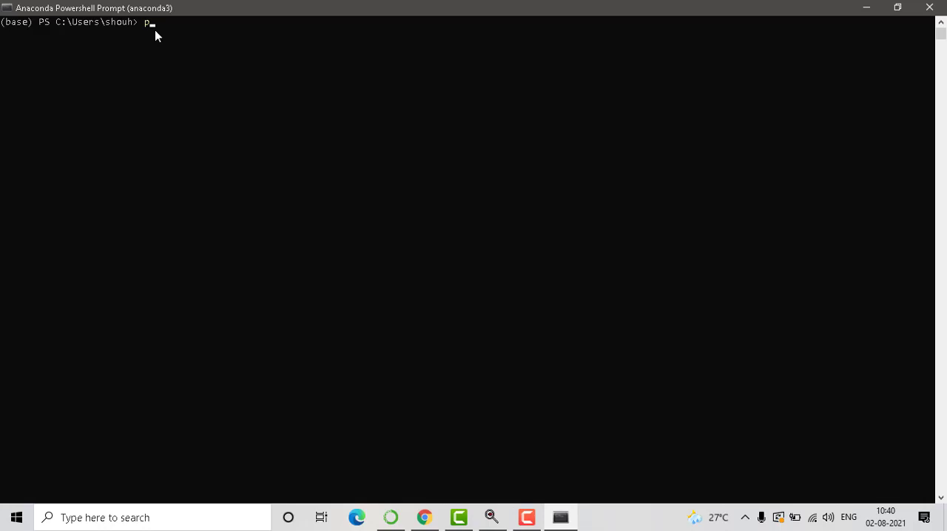
key("Backspace")
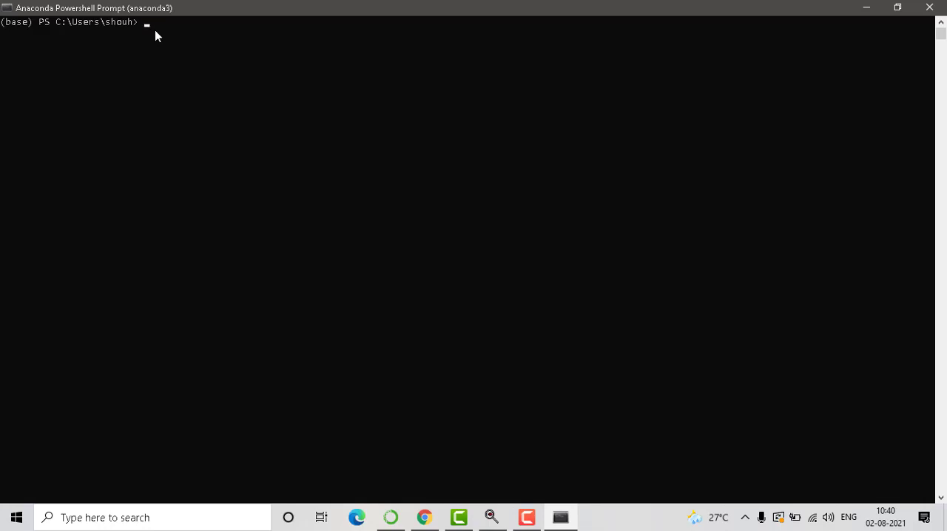
type("pip")
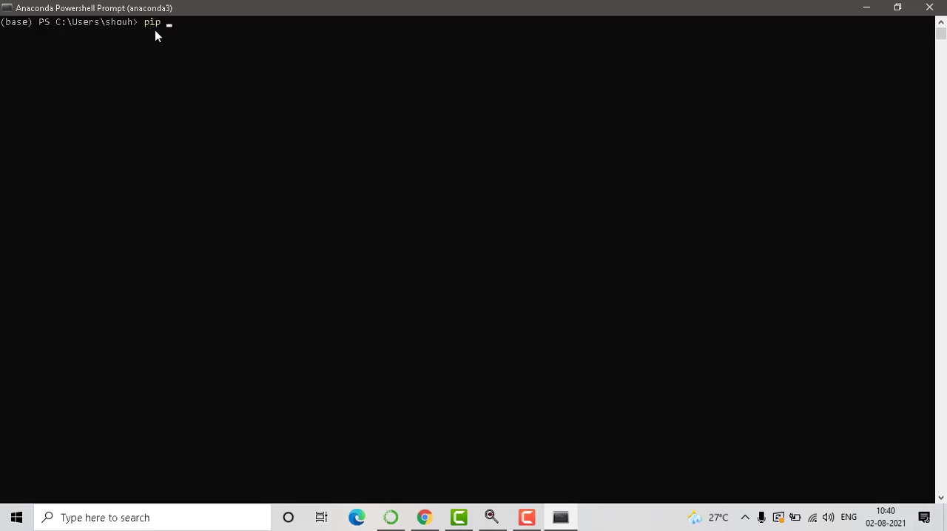
type("insa")
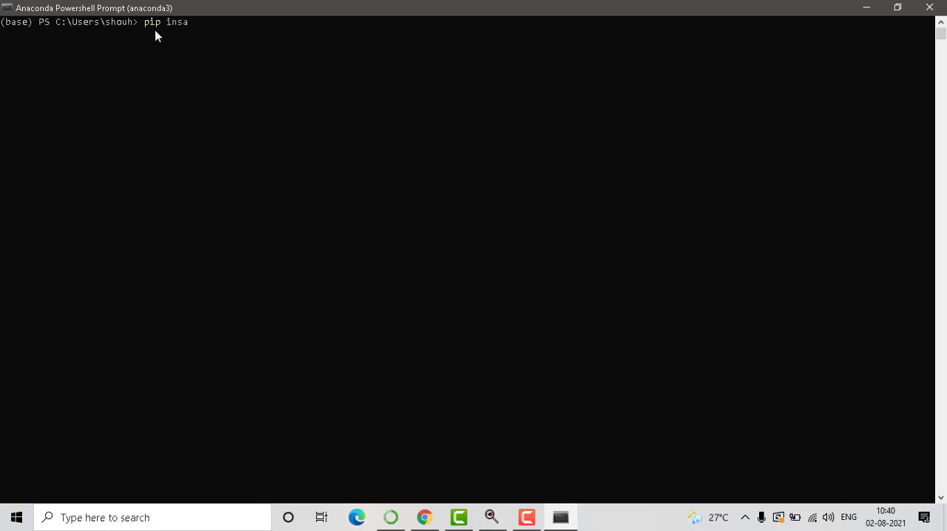
type("tall seab")
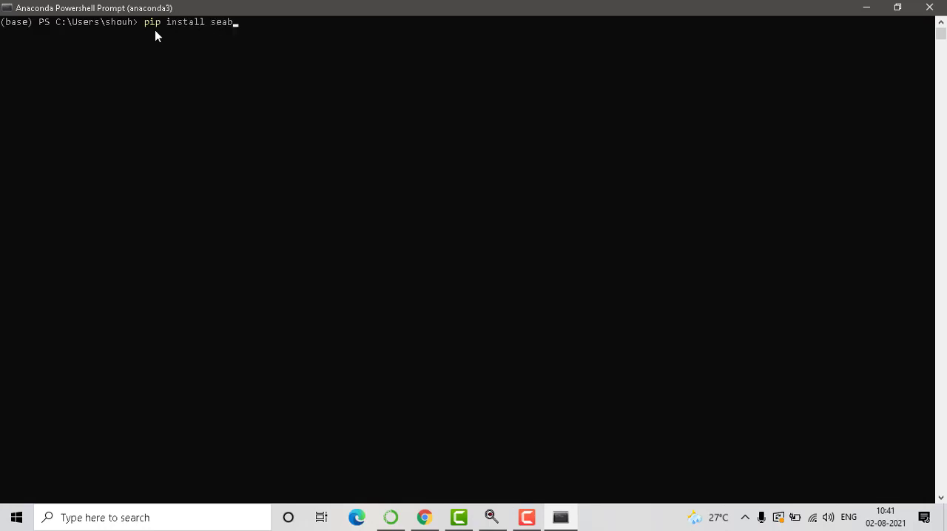
type("orn")
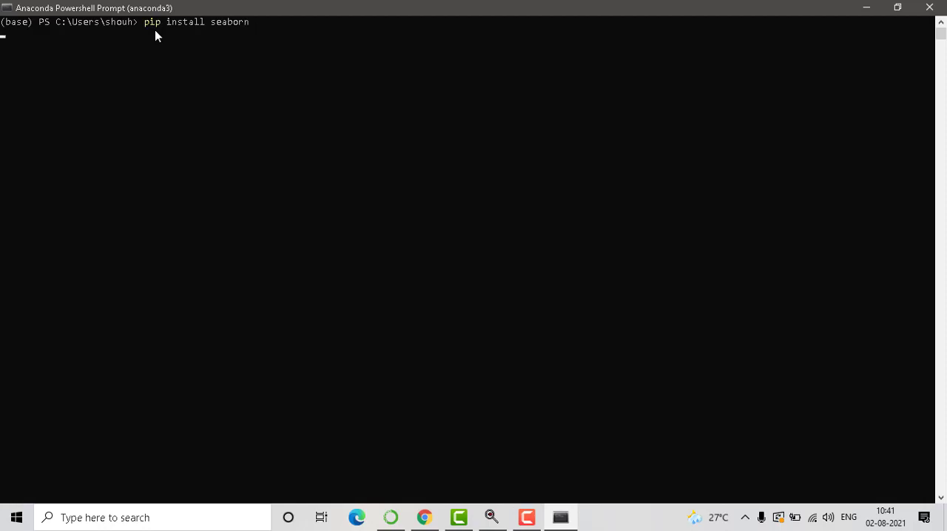
mouse_move(234, 42)
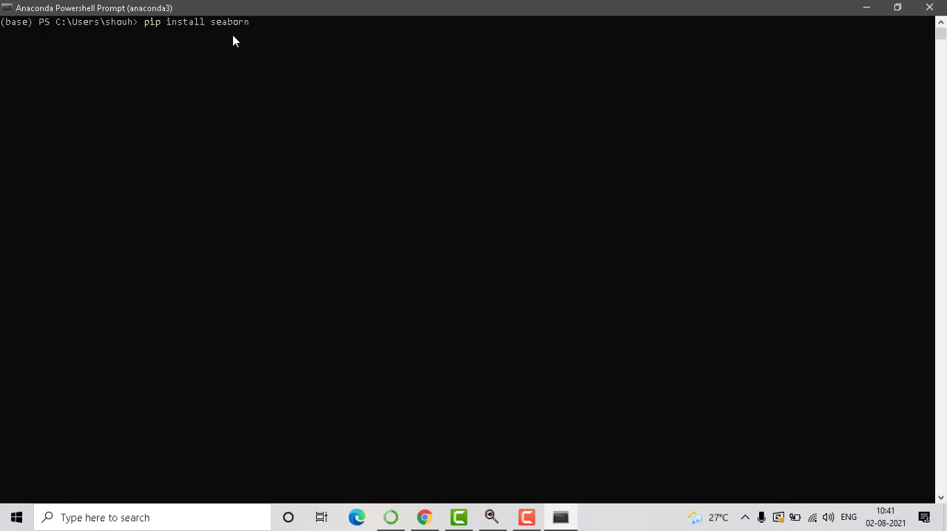
mouse_move(143, 135)
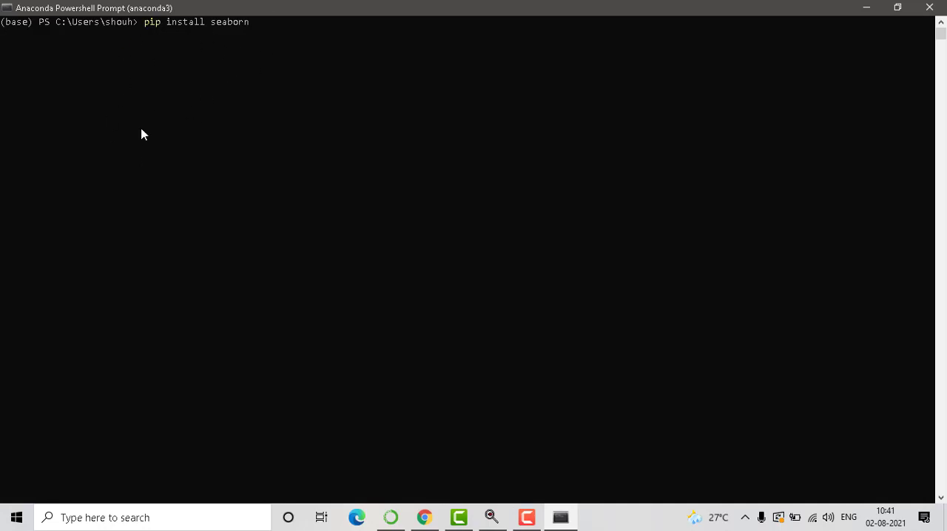
mouse_move(101, 160)
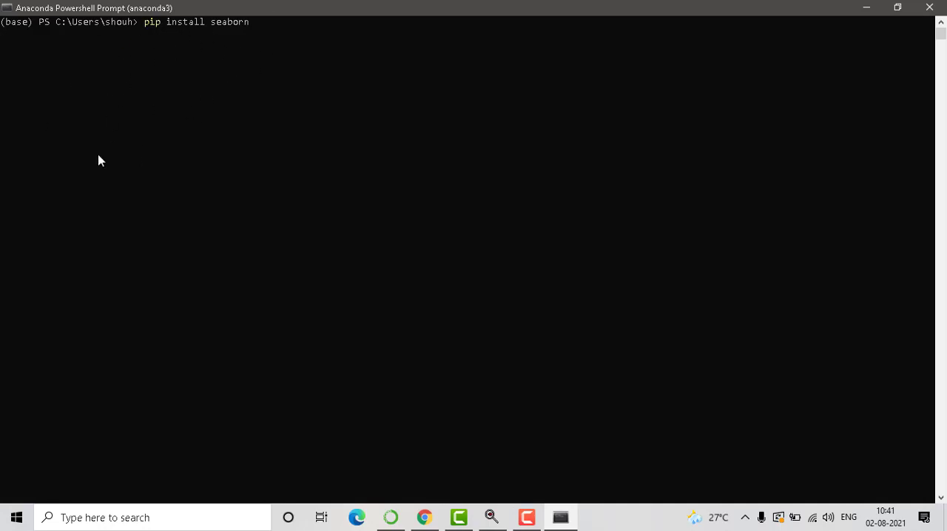
mouse_move(193, 90)
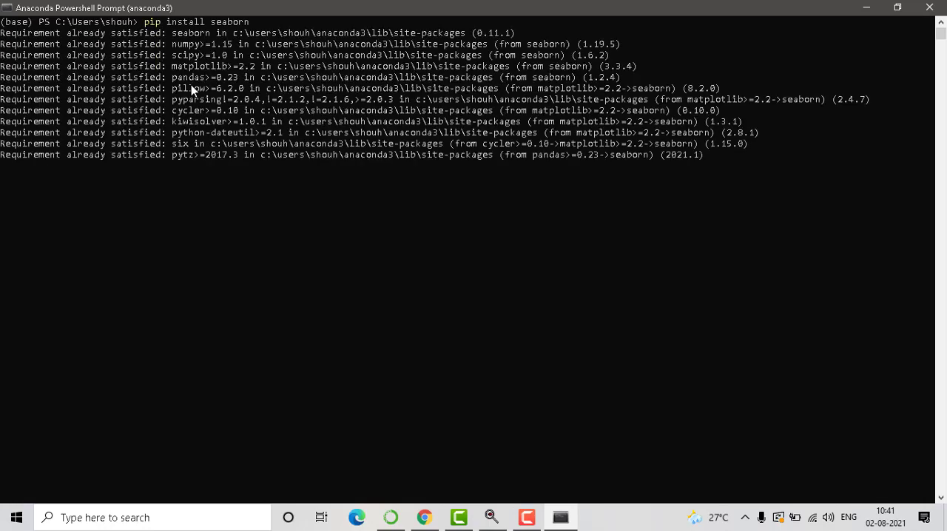
mouse_move(455, 107)
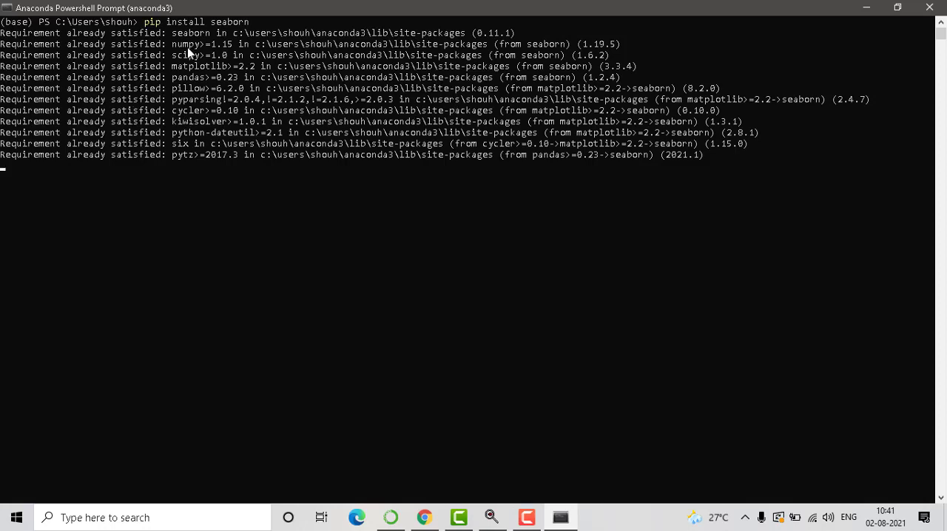
mouse_move(258, 55)
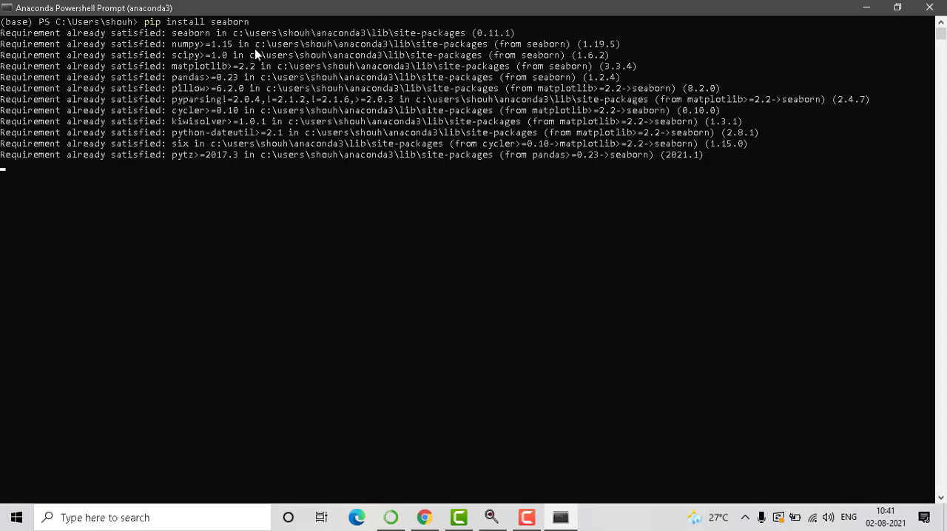
mouse_move(268, 52)
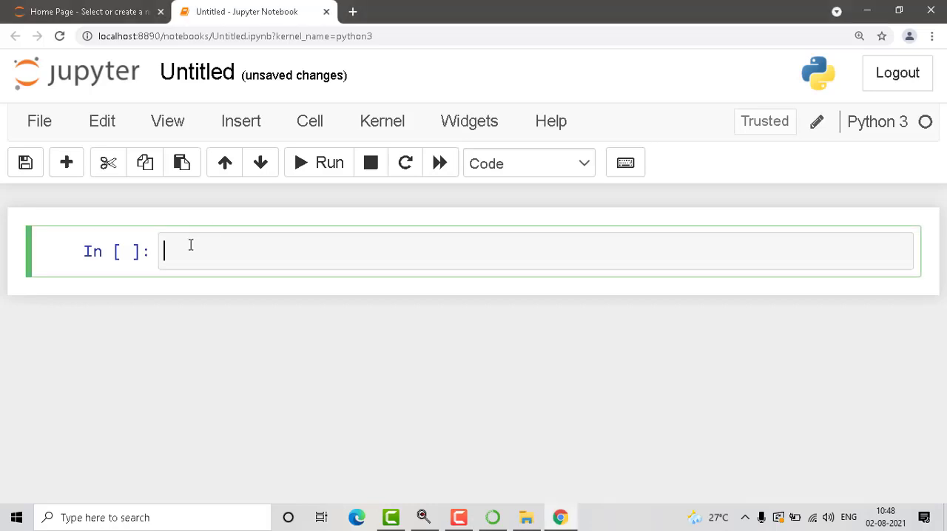
Write import seaborn as sb in the first notebook cell, correcting stray characters after seaborn
type("impo")
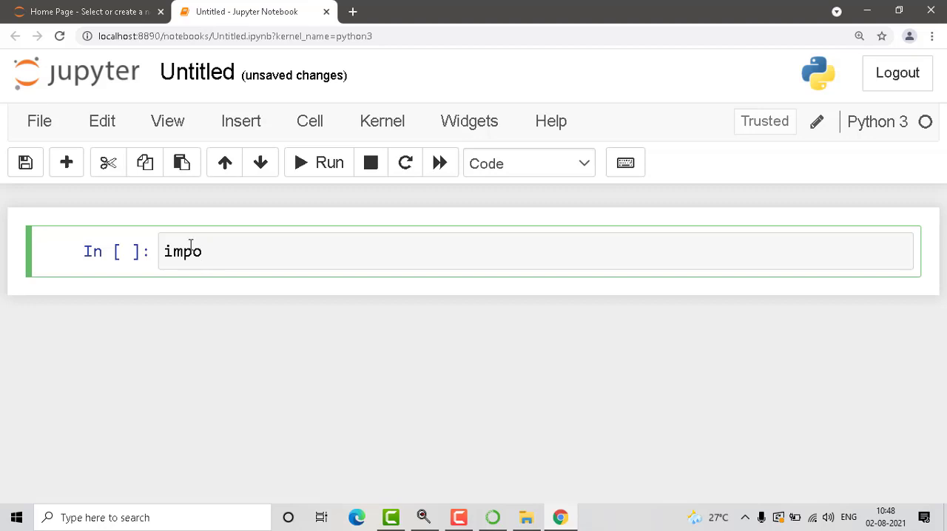
type("rt")
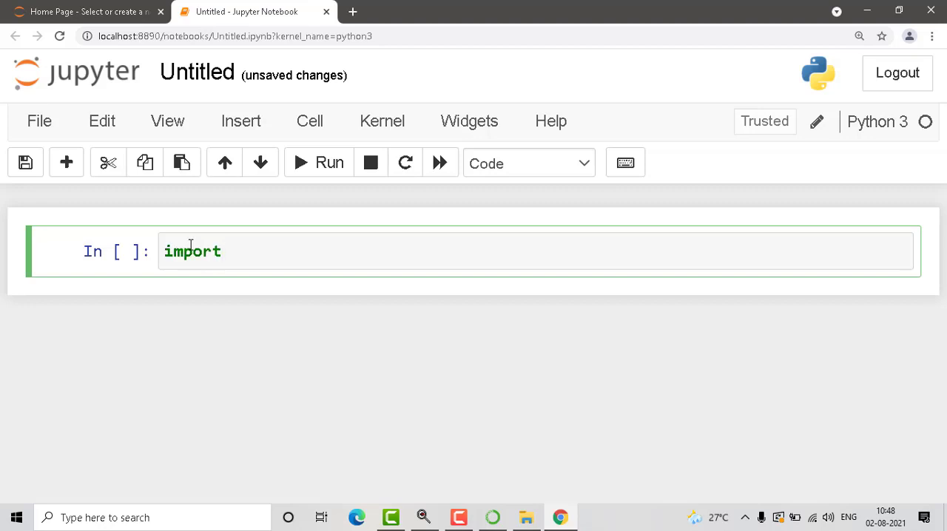
type("seab")
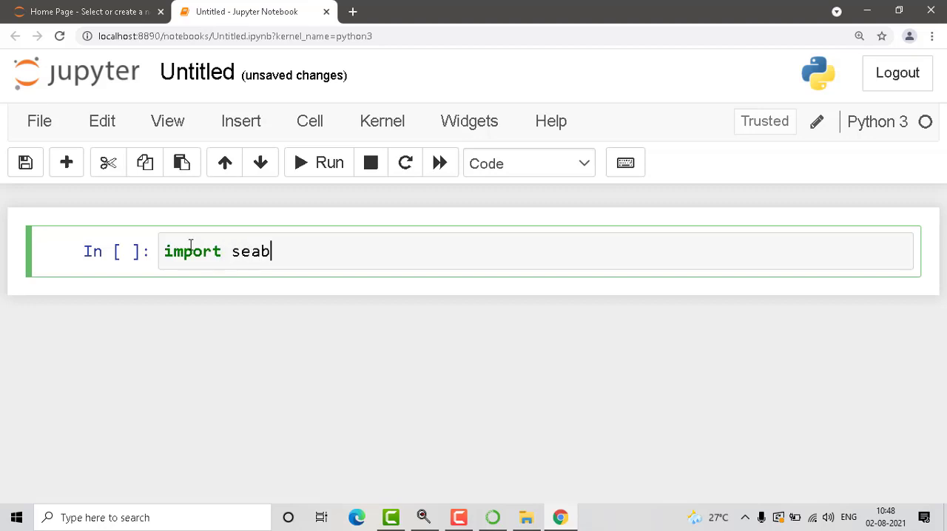
type("orn s")
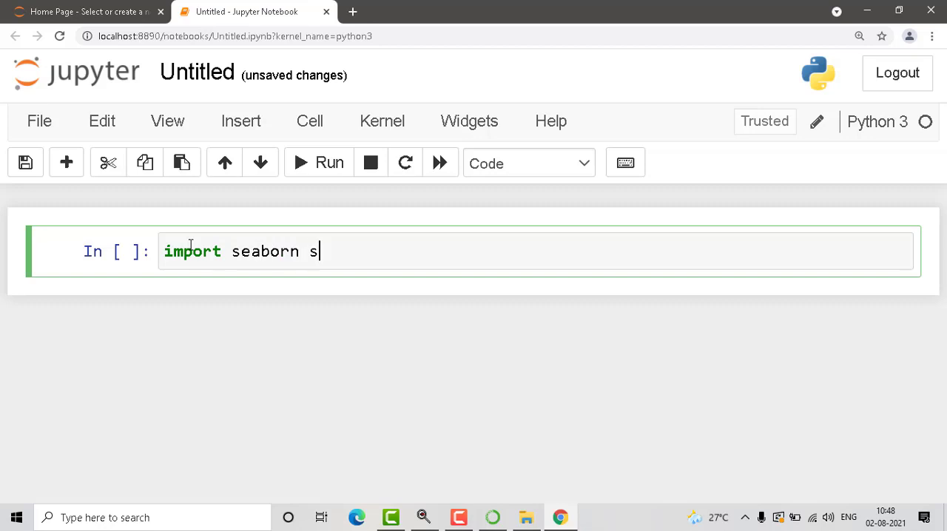
type("d")
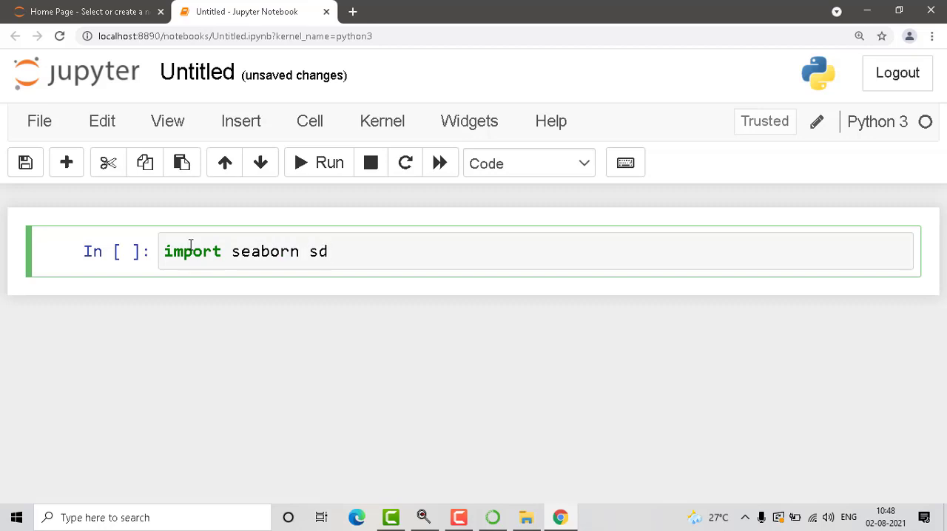
type("s")
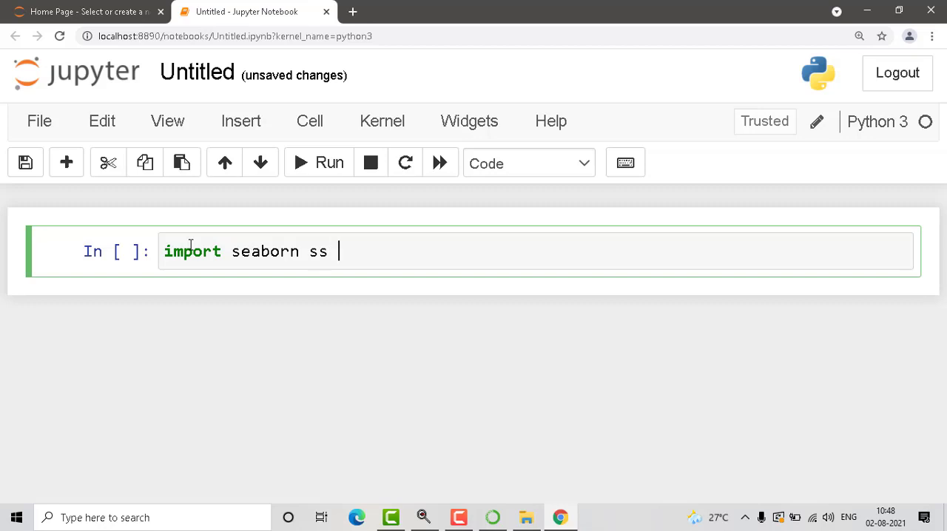
key("Backspace")
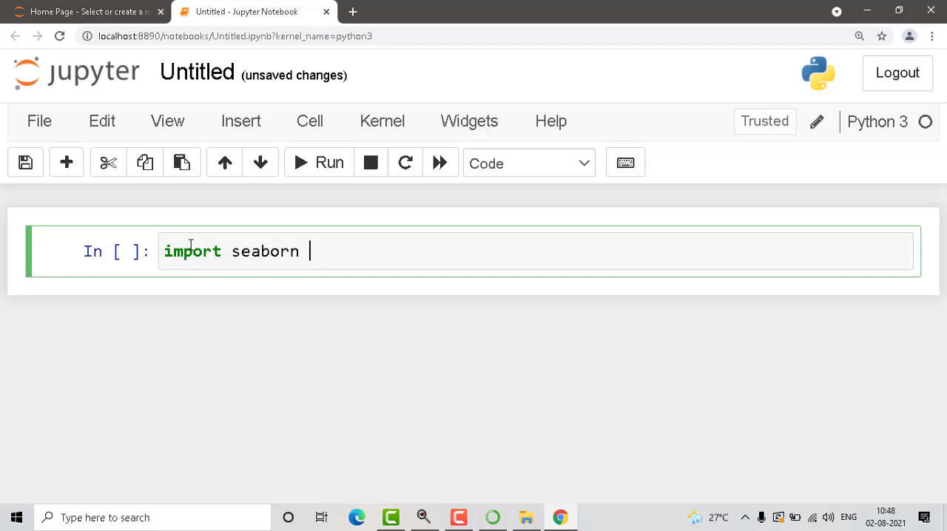
type("as sb")
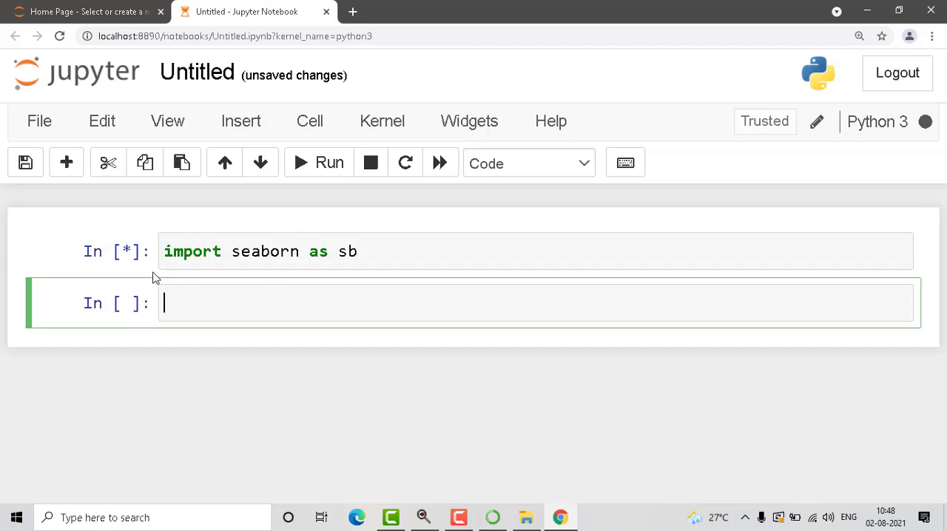
mouse_move(359, 259)
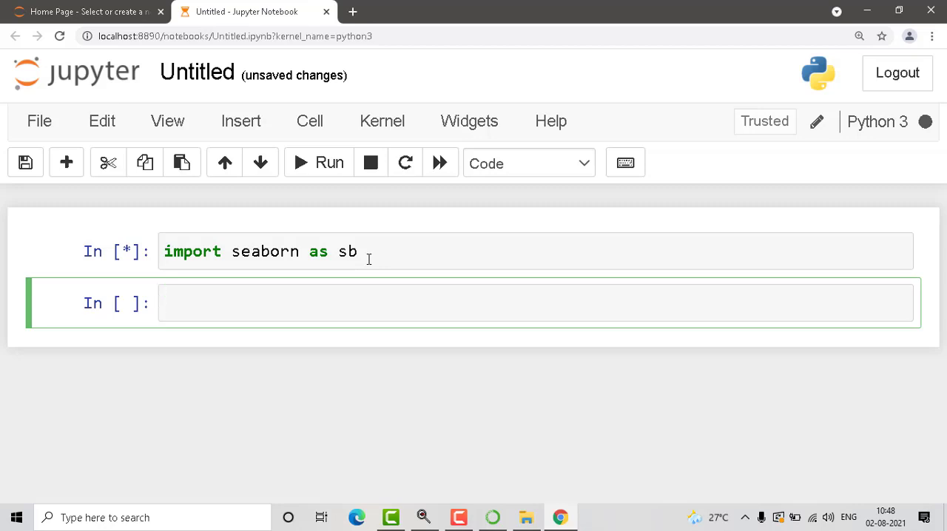
Run the import cell as In [1] and place the cursor in the new empty cell below
left_click(296, 302)
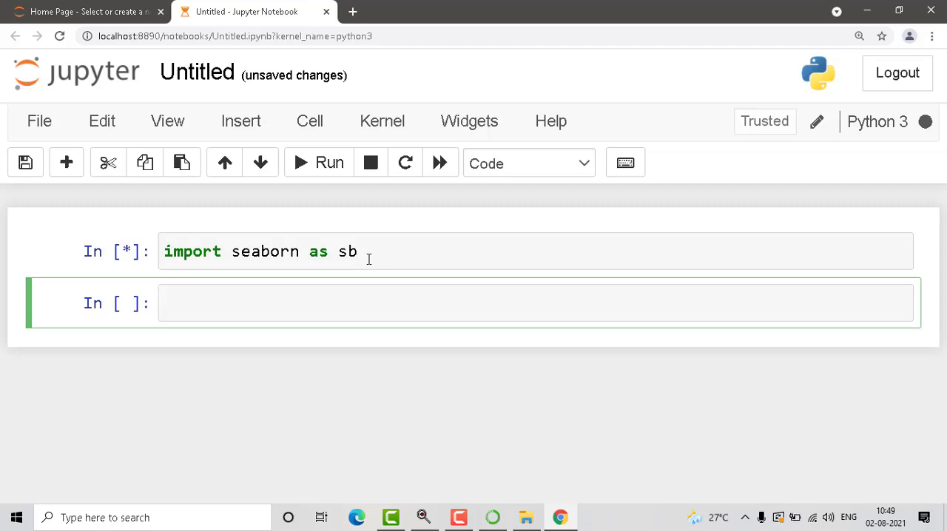
left_click(318, 163)
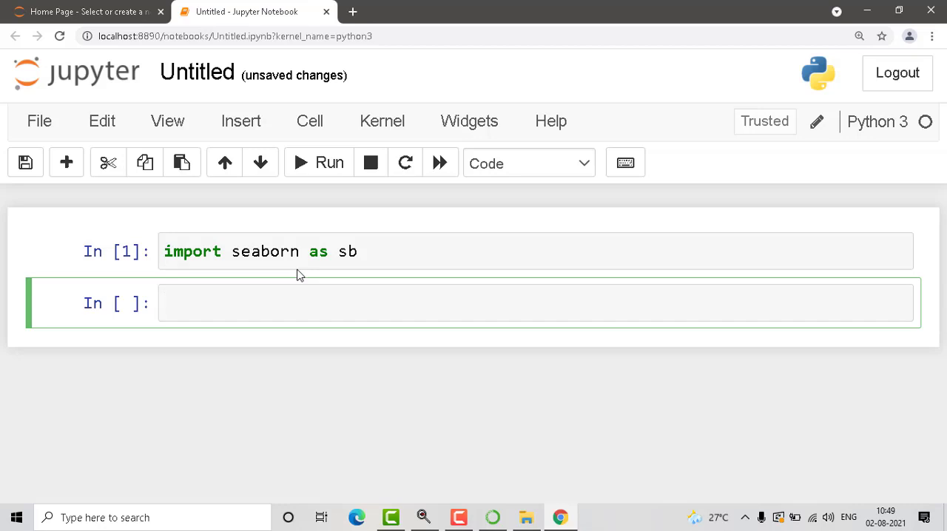
left_click(296, 302)
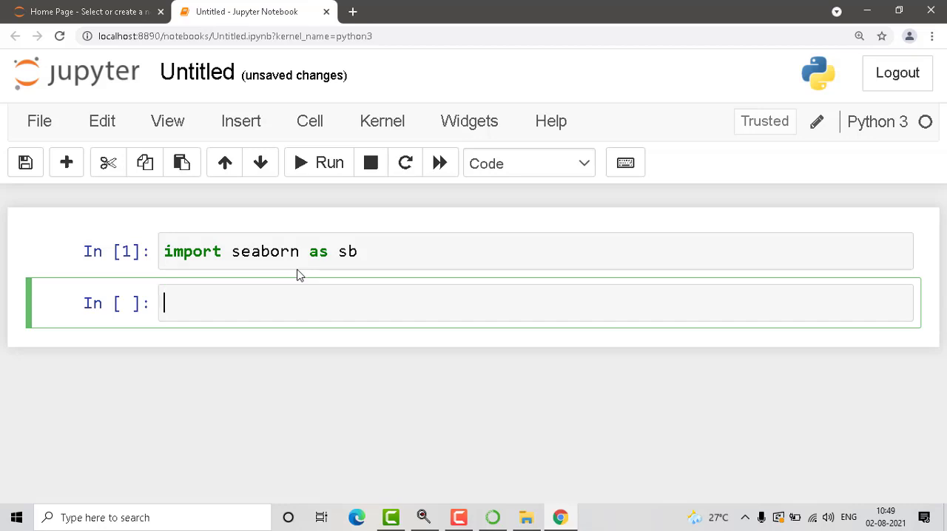